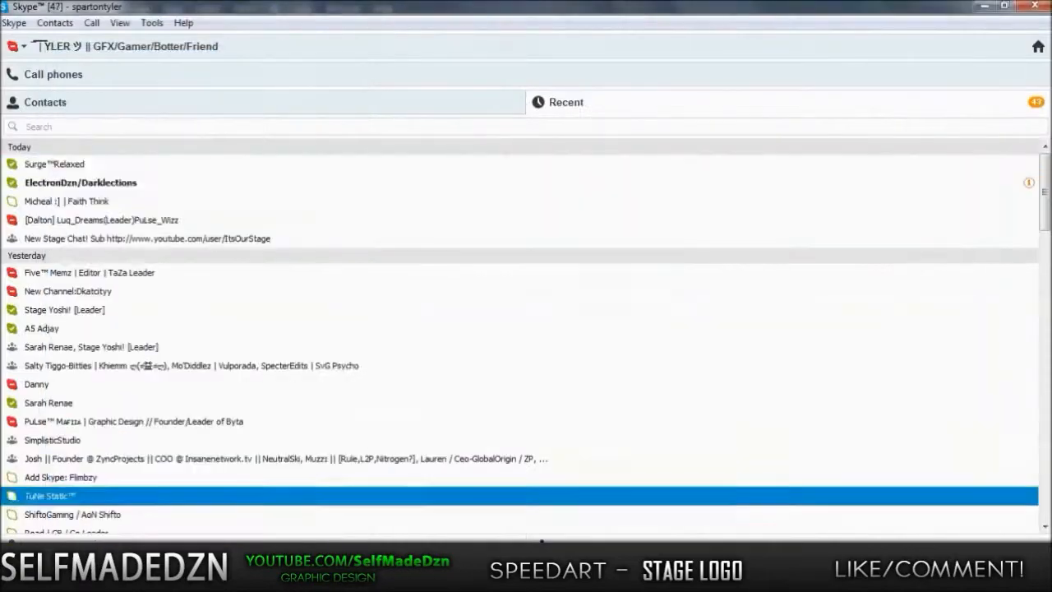
# - Search contacts for 'Zynx', which turns out not to be in Contacts
pyautogui.doubleClick(54, 164)
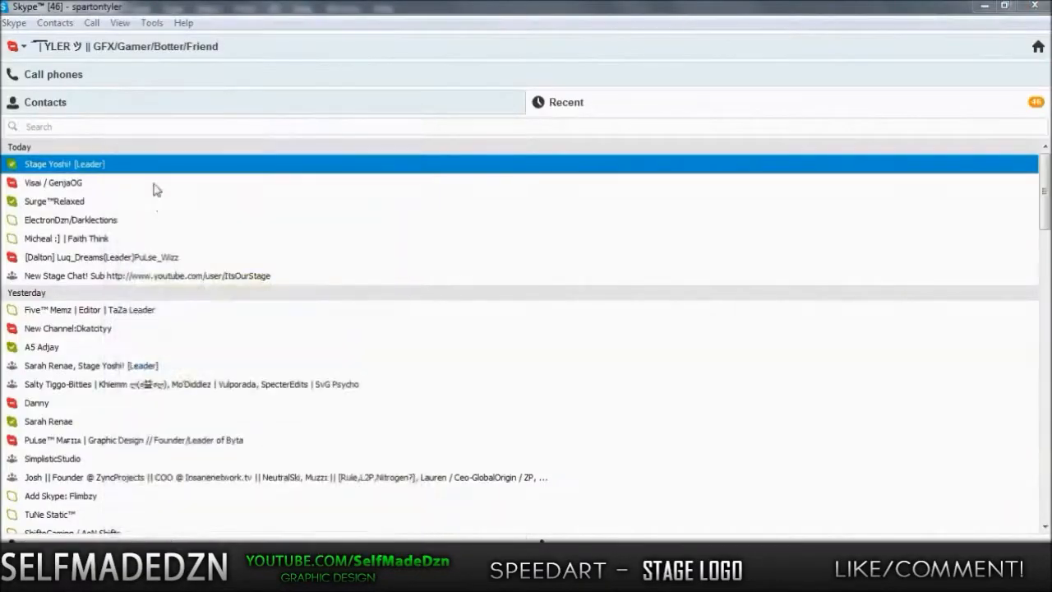
pyautogui.write('Zynx')
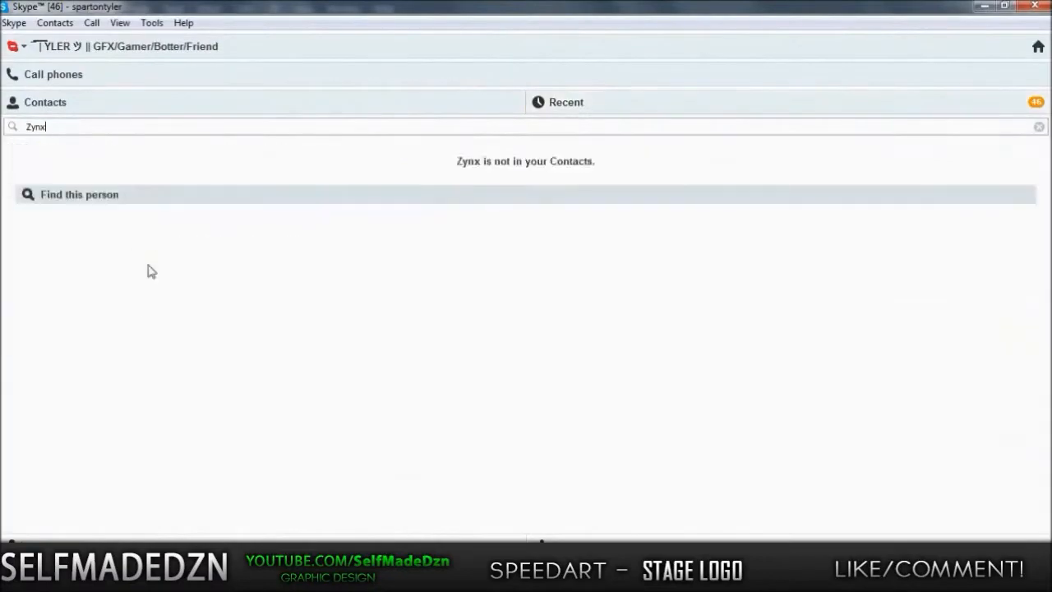